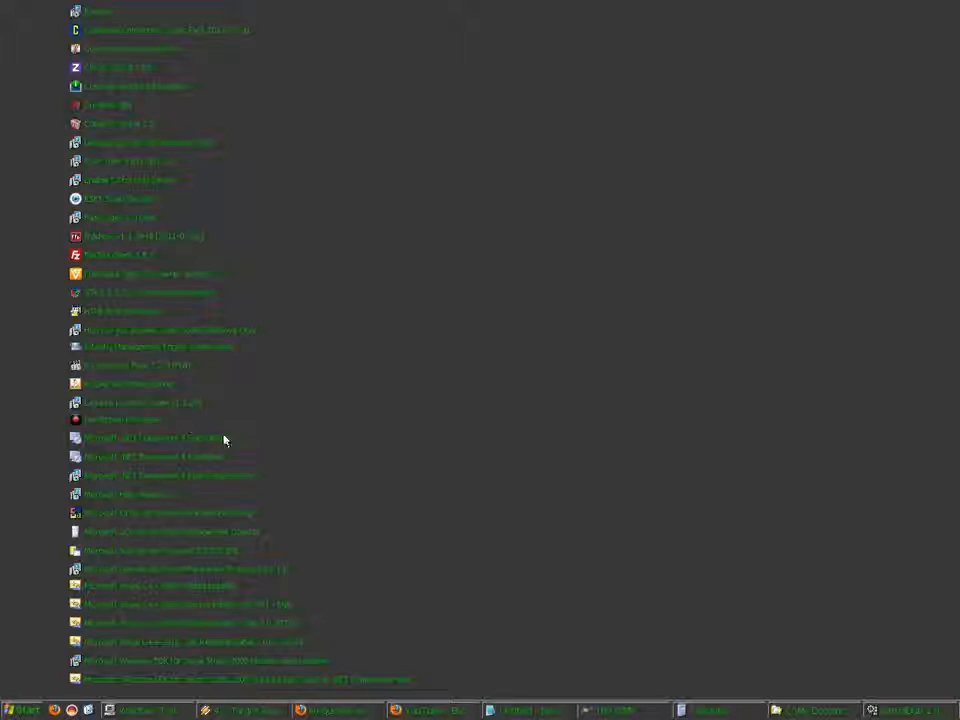
mouse_move(212, 460)
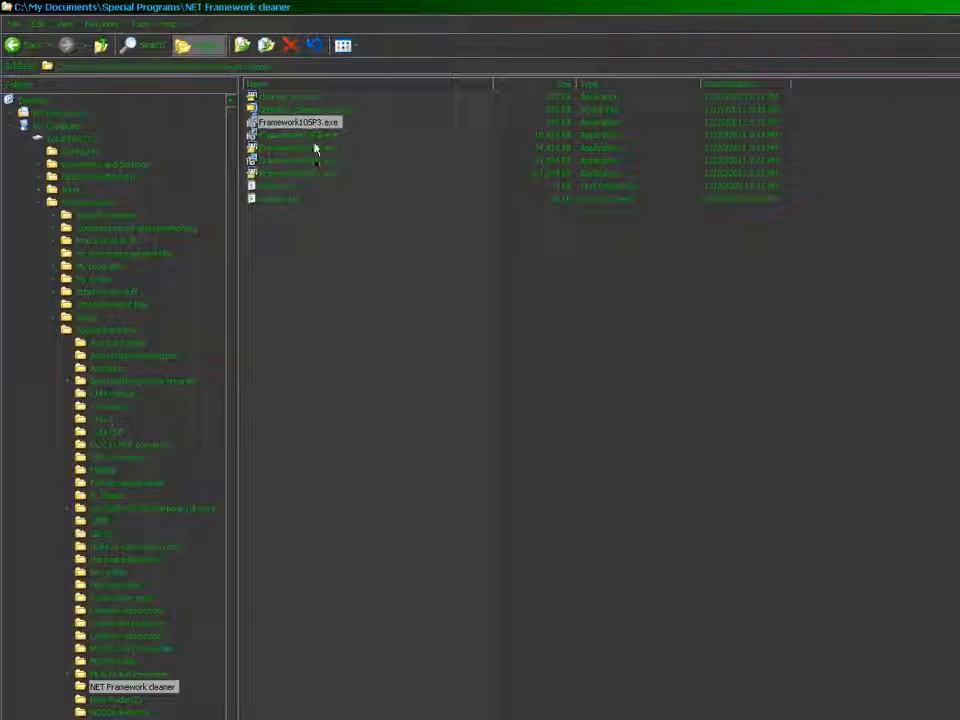
mouse_move(318, 136)
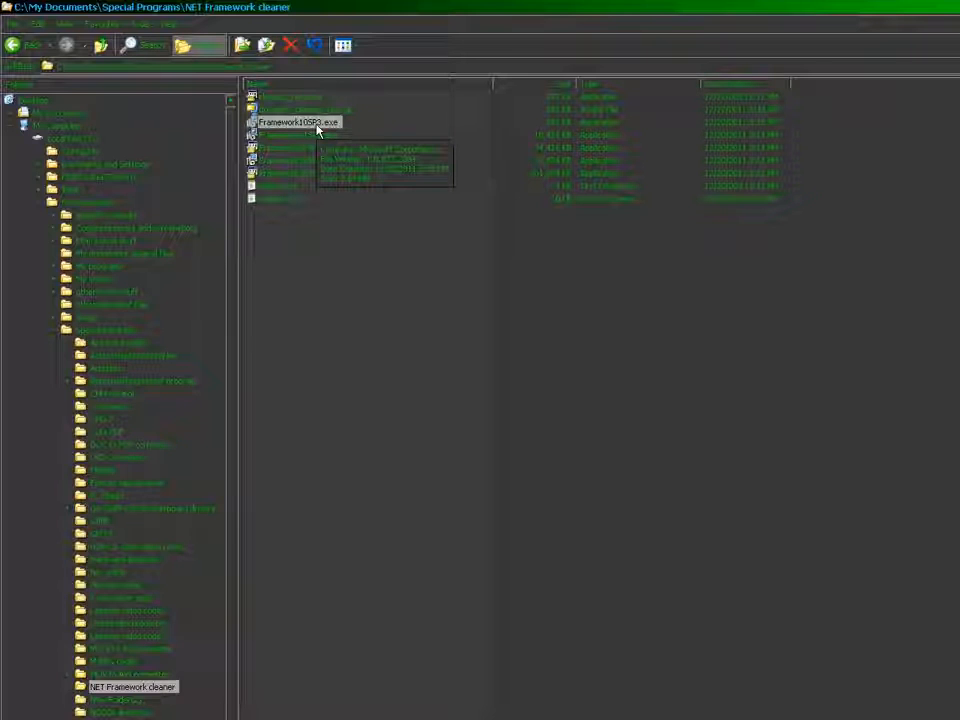
Step: Launch Framework10SP3.exe from the .NET Framework cleaner folder, which halts with a warning
double_click(300, 122)
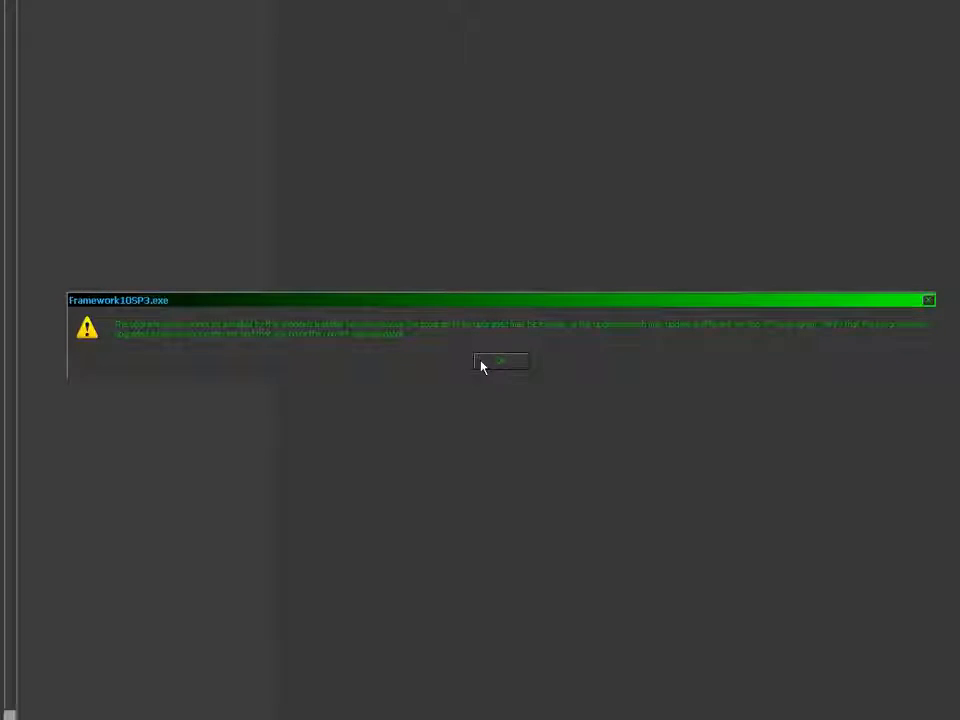
Step: Dismiss the 1.0 SP3 failure warning, then the 1.1 SP1 installer's failure warning too
left_click(500, 360)
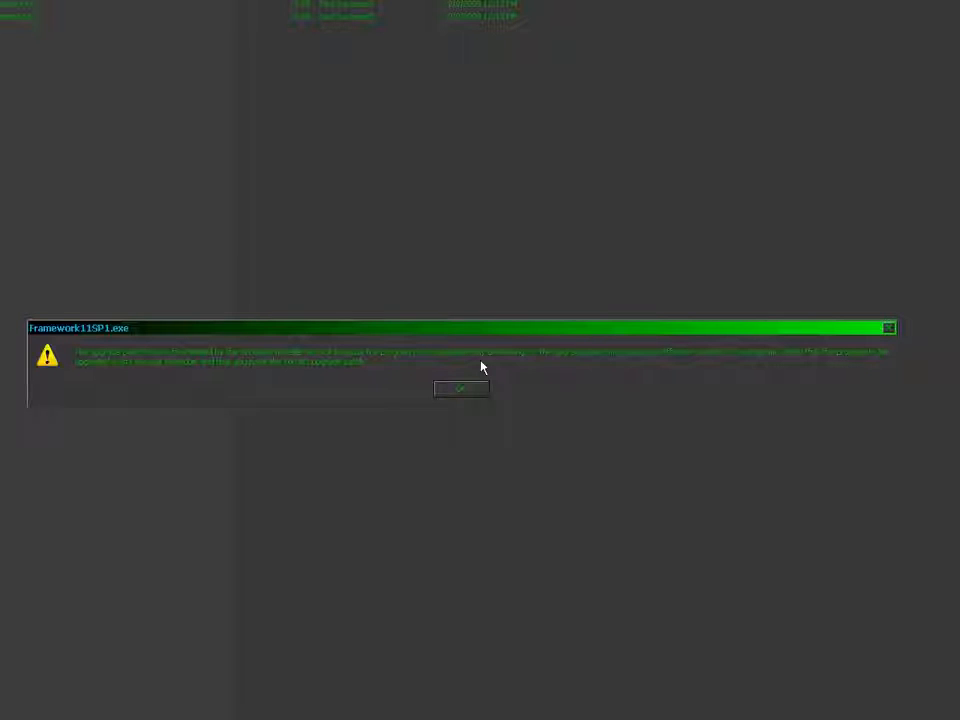
left_click(460, 388)
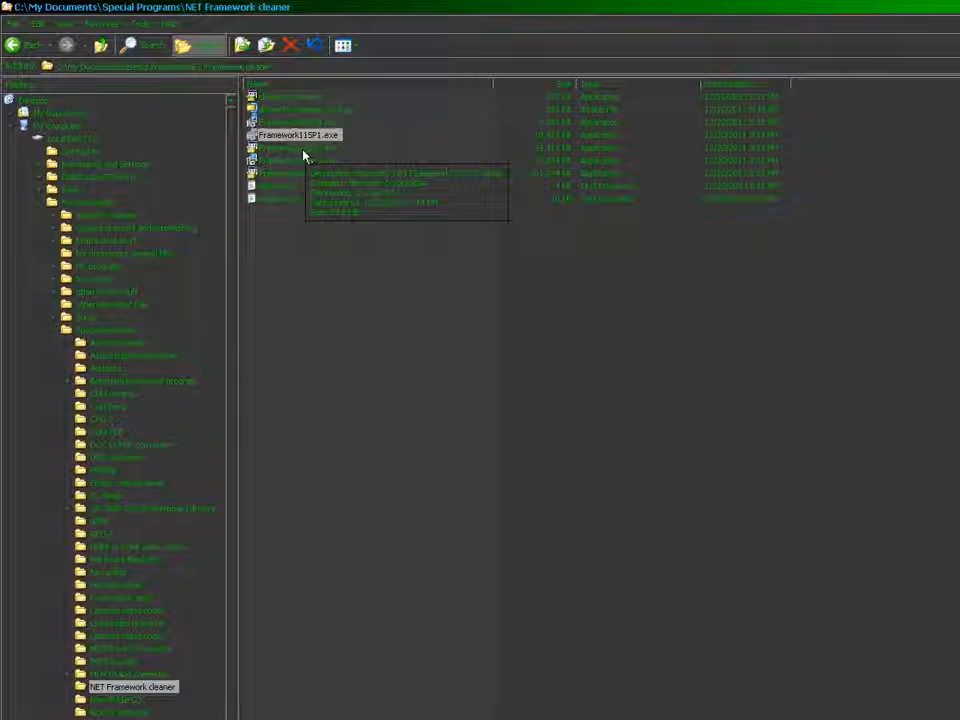
Step: Launch the .NET Framework 2.0 SP2 installer and allow it to run past the security warning
double_click(300, 136)
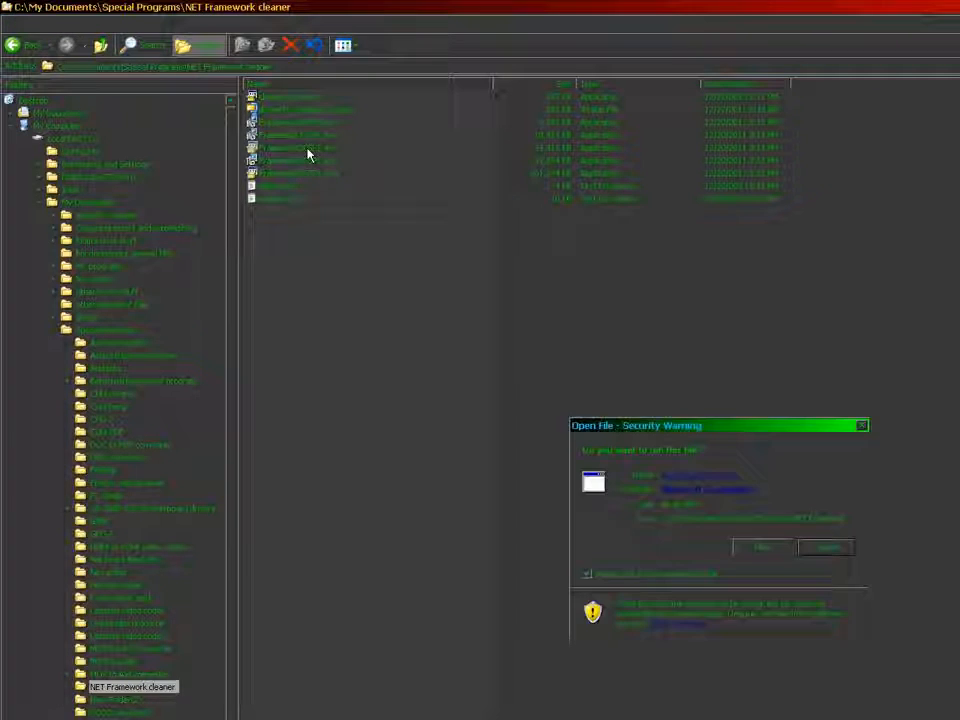
left_click(824, 548)
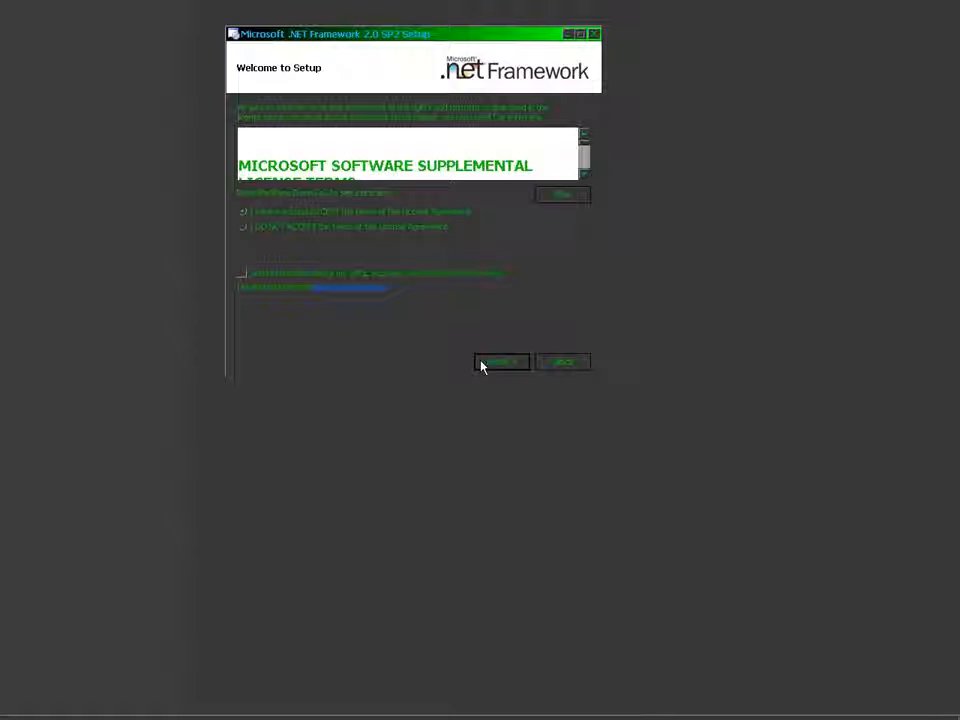
Step: Start the 2.0 SP2 installation and exit setup after it ends in a Setup Error
left_click(500, 362)
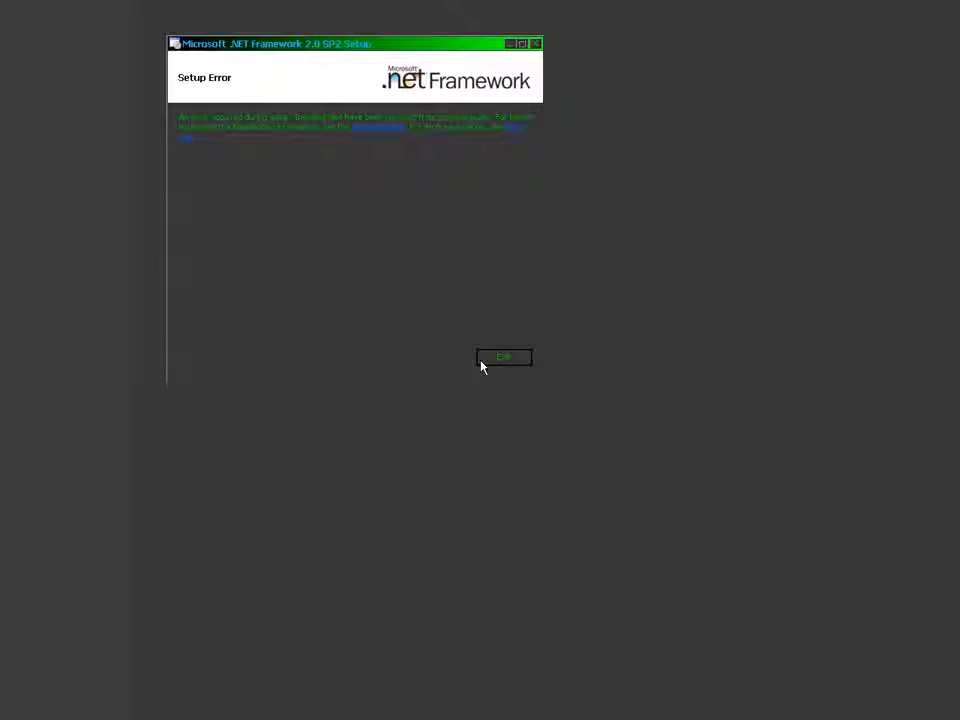
left_click(504, 356)
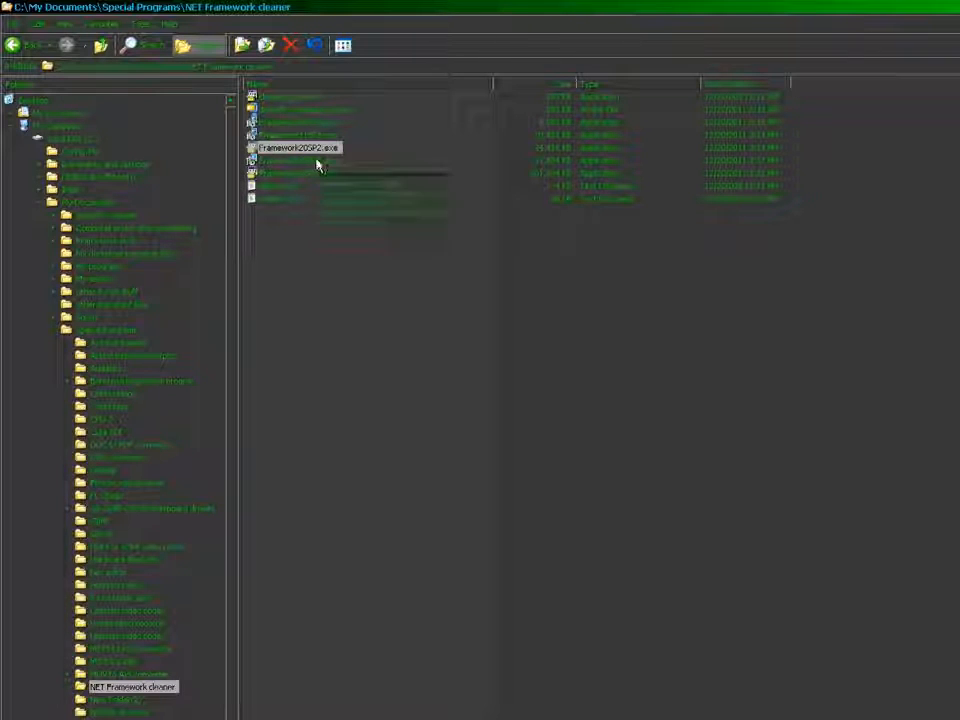
Step: Launch the .NET Framework 3.0 installer, allow it to run, and start the installation
double_click(296, 148)
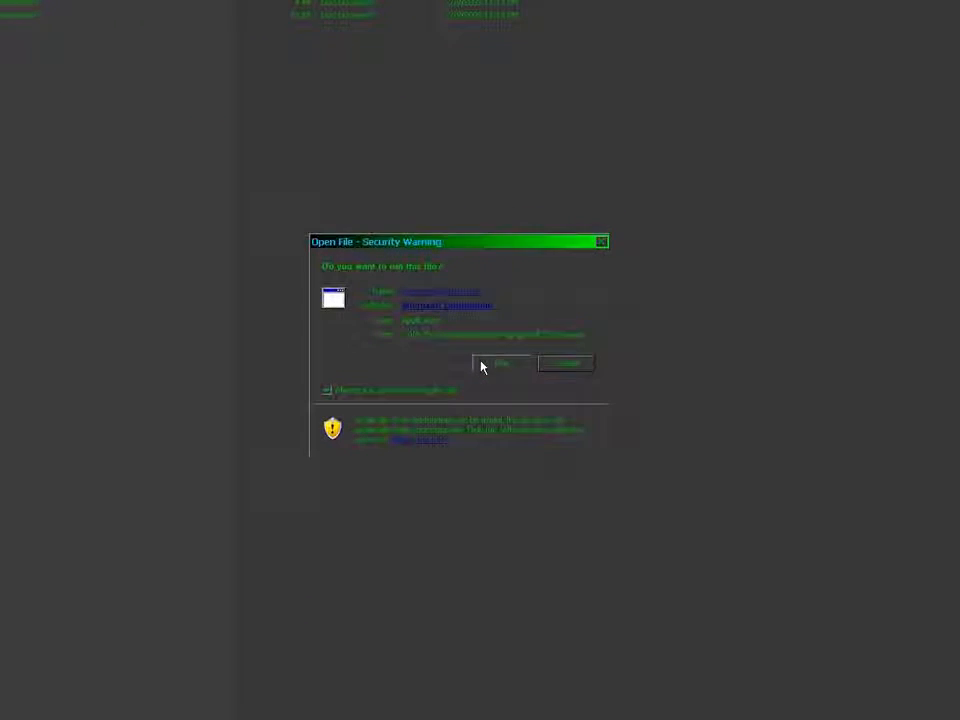
left_click(500, 364)
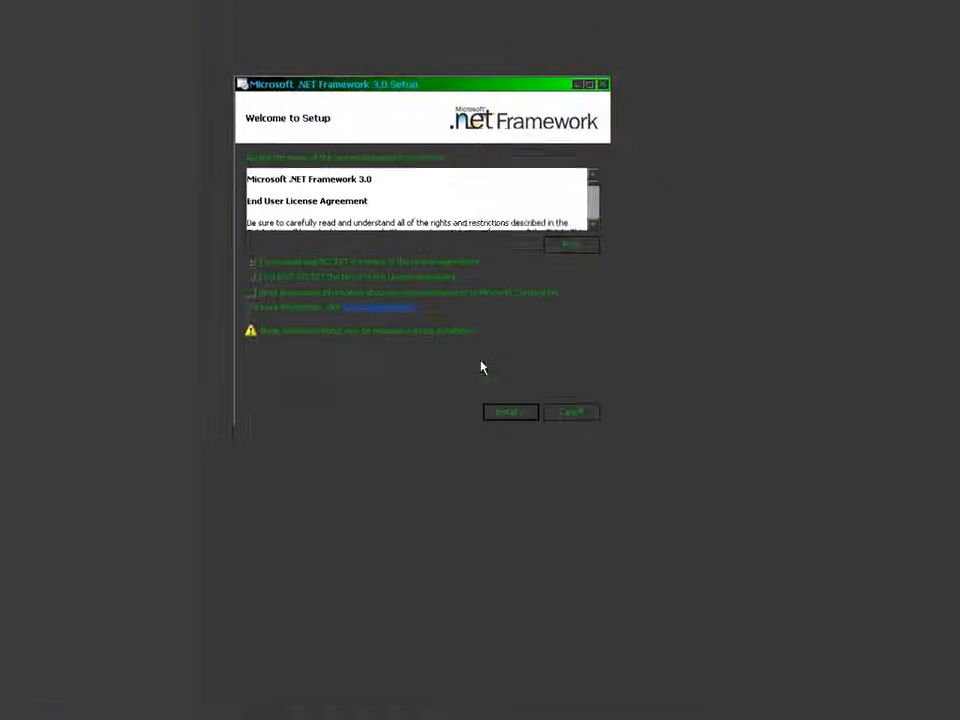
left_click(510, 412)
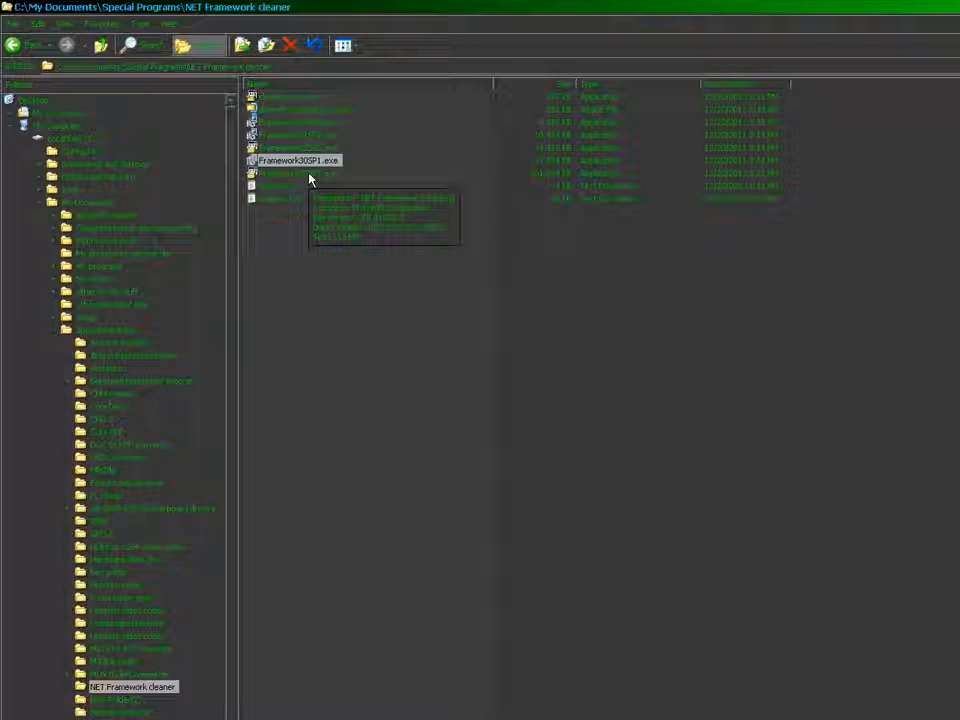
Step: Launch the .NET Framework 3.5 installer and allow it to run so file extraction begins
double_click(298, 160)
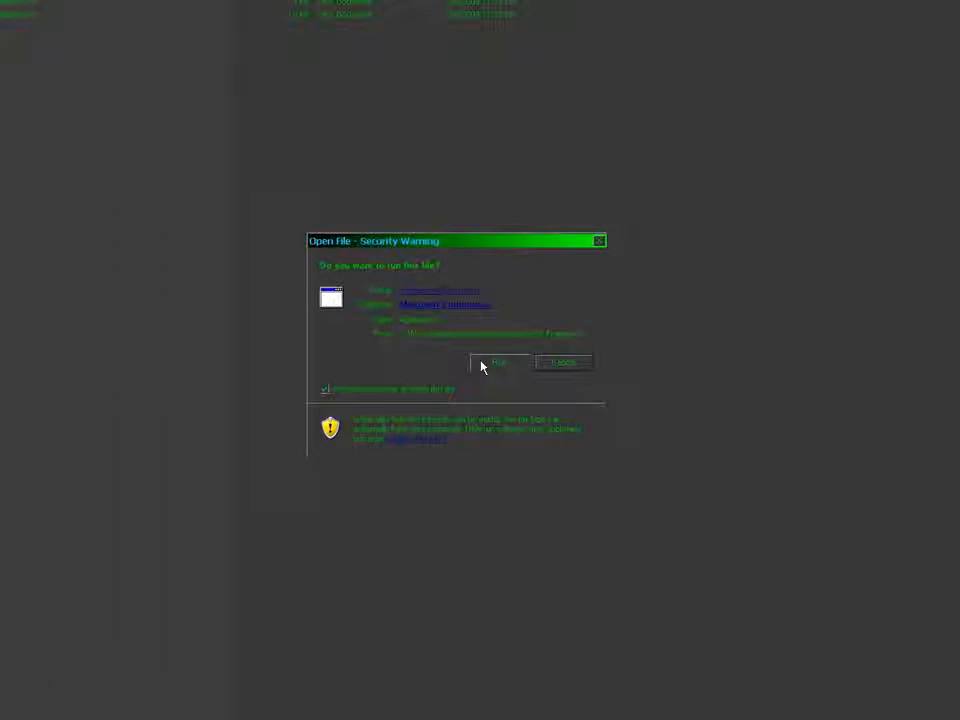
left_click(494, 362)
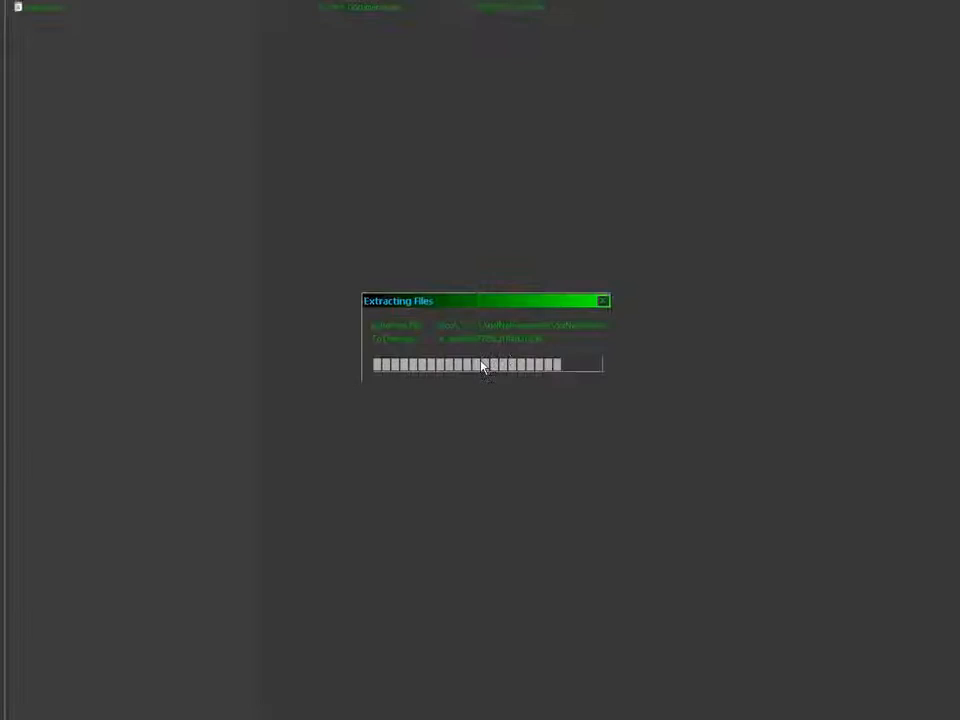